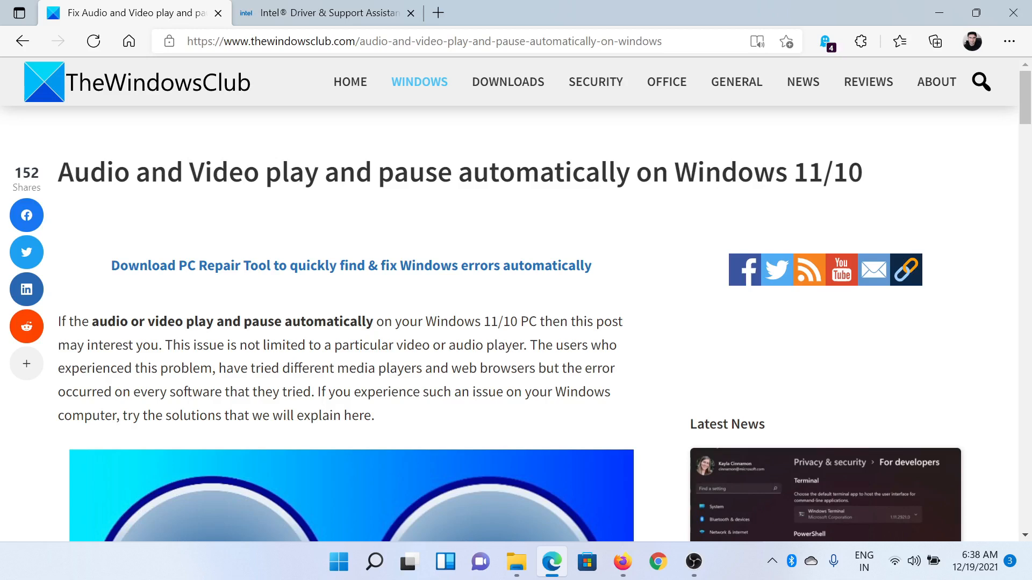
Scroll the article down to its numbered list of six suggested fixes.
scroll("down", 3)
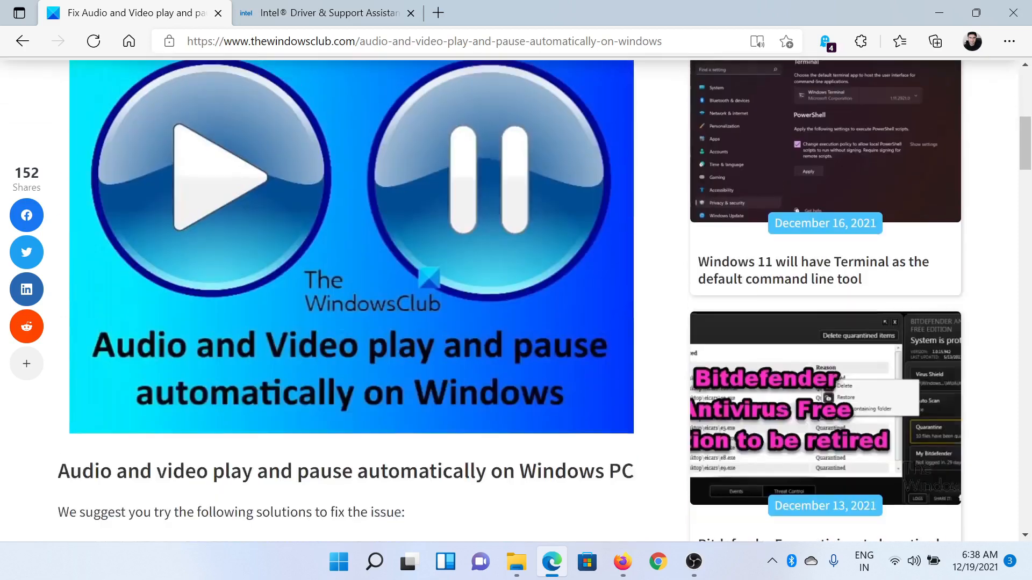
scroll("down", 3)
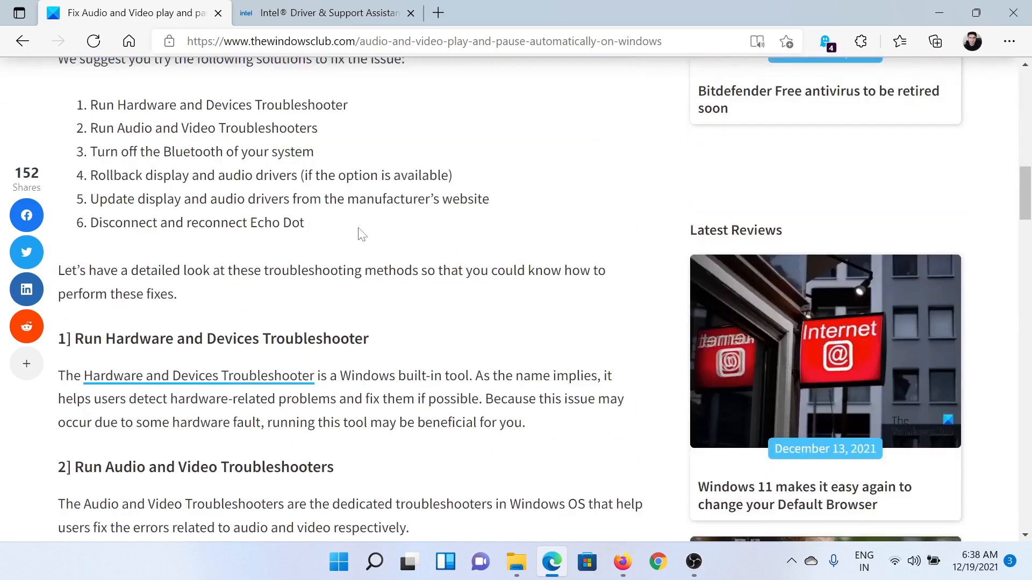
mouse_move(336, 13)
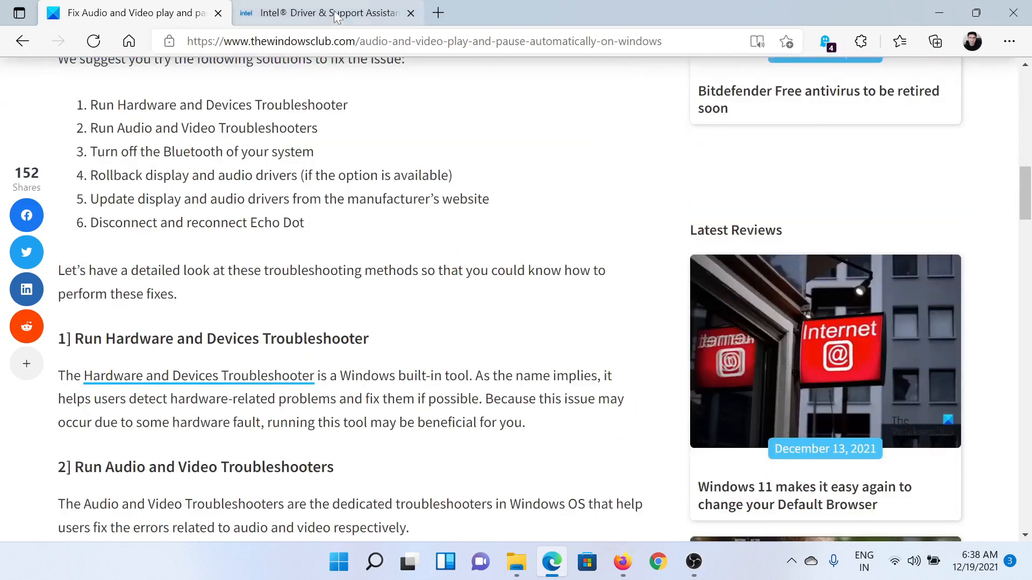
Show the Intel Driver & Support Assistant page listing the Intel Graphics DCH driver update.
left_click(322, 13)
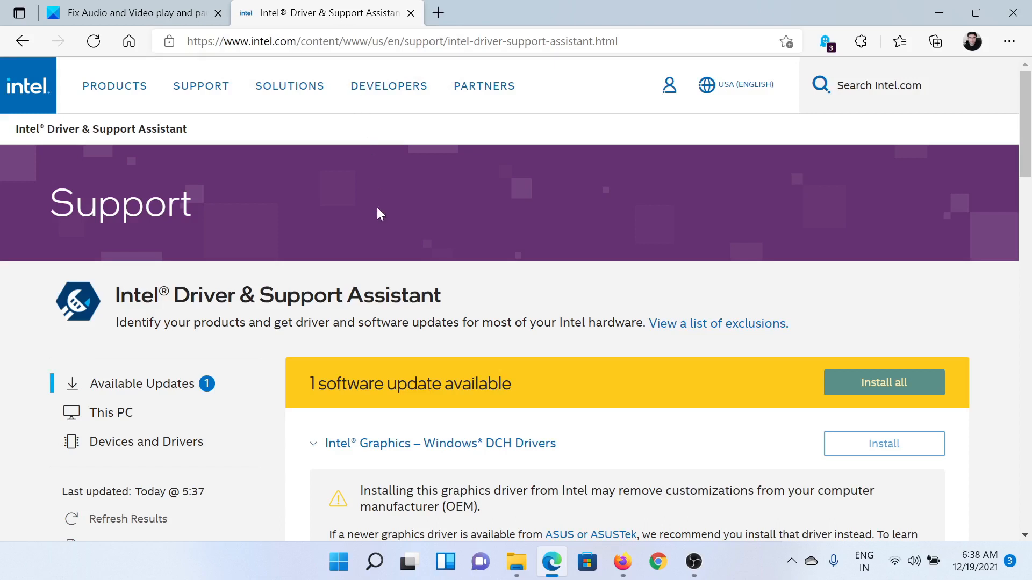
mouse_move(306, 128)
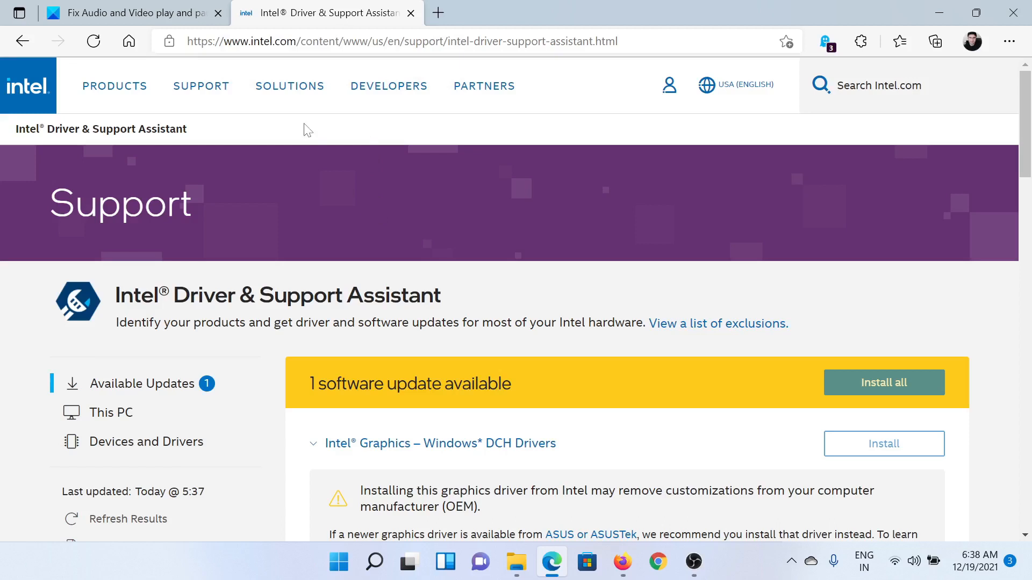
mouse_move(820, 85)
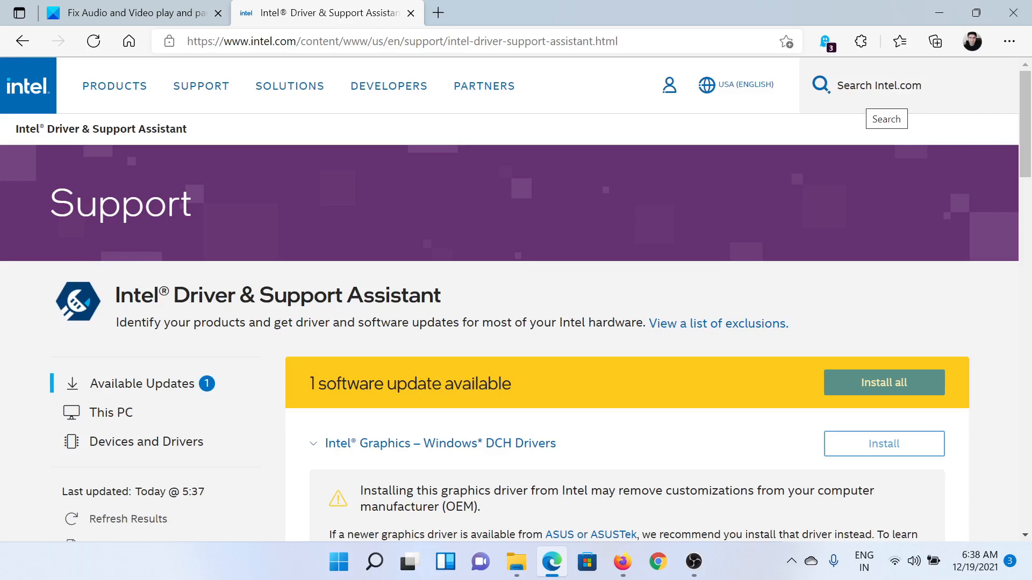
mouse_move(516, 261)
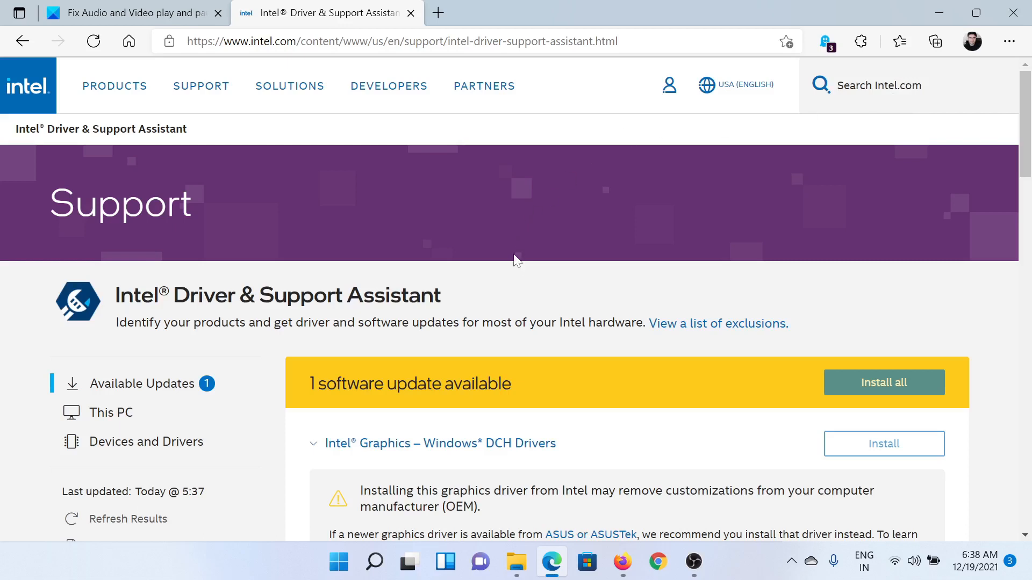
mouse_move(911, 388)
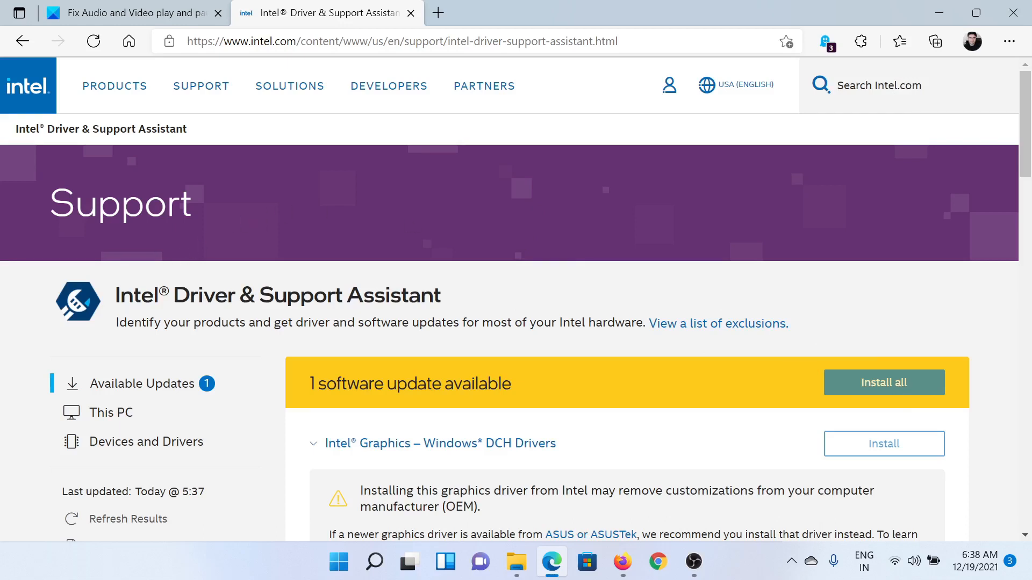
mouse_move(446, 299)
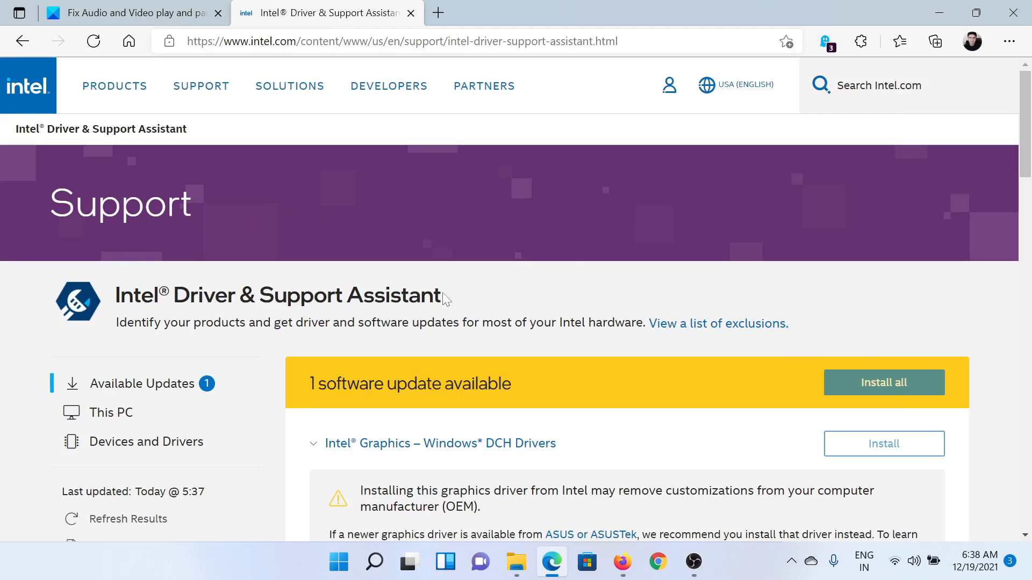
mouse_move(211, 8)
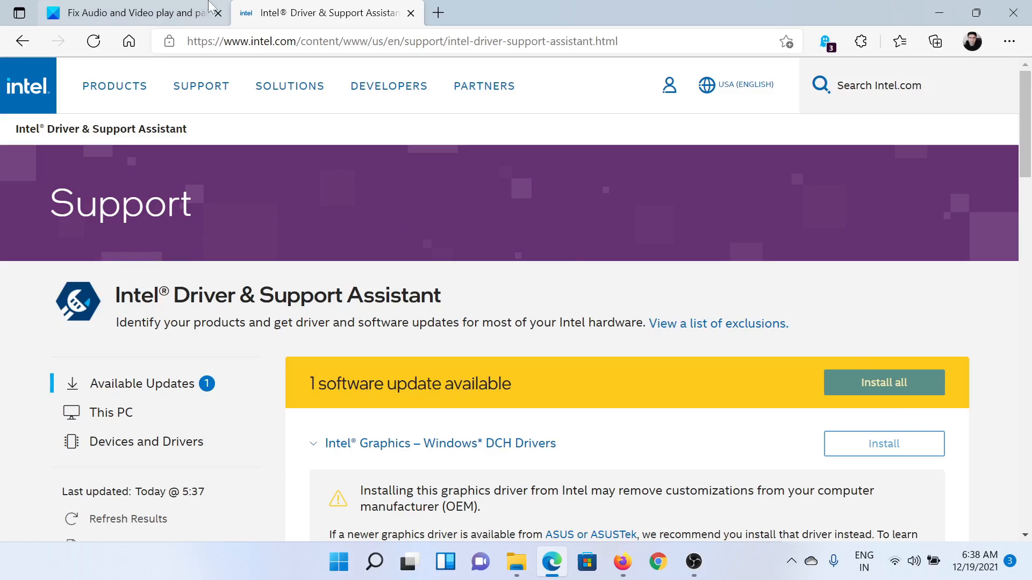
Return to the article and scroll to the Turn off Bluetooth and driver rollback fixes.
left_click(125, 13)
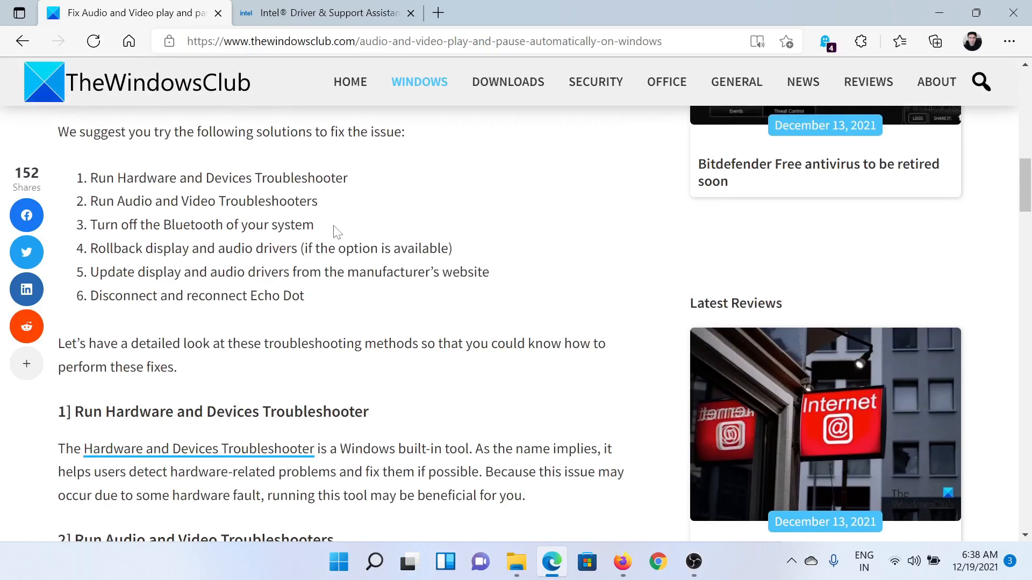
scroll("down", 3)
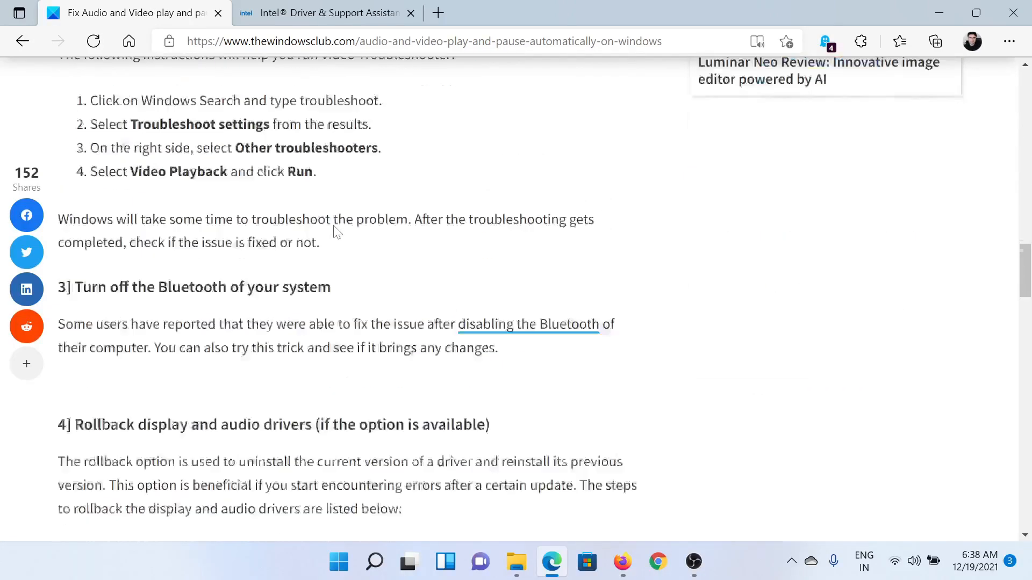
scroll("down", 3)
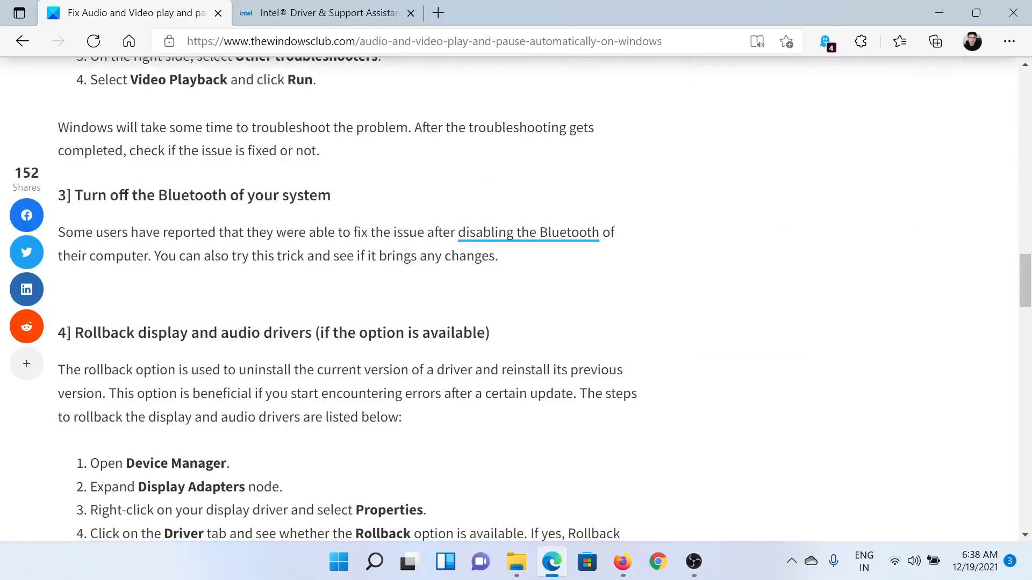
Launch Windows Settings from the Start button's shortcut menu.
right_click(339, 562)
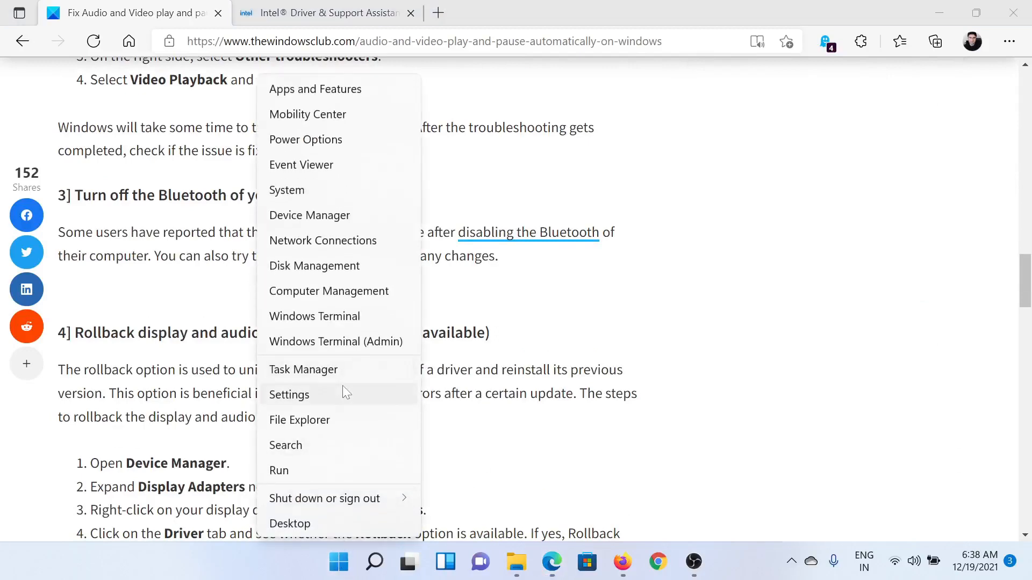
left_click(288, 395)
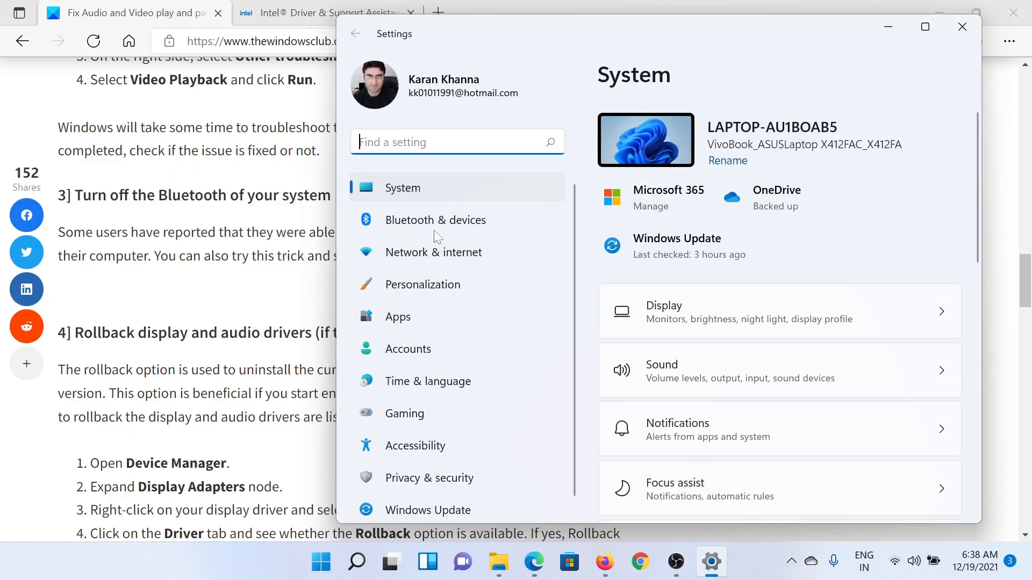
In Bluetooth & devices, toggle Bluetooth off and back on, then return to the article's top.
left_click(435, 220)
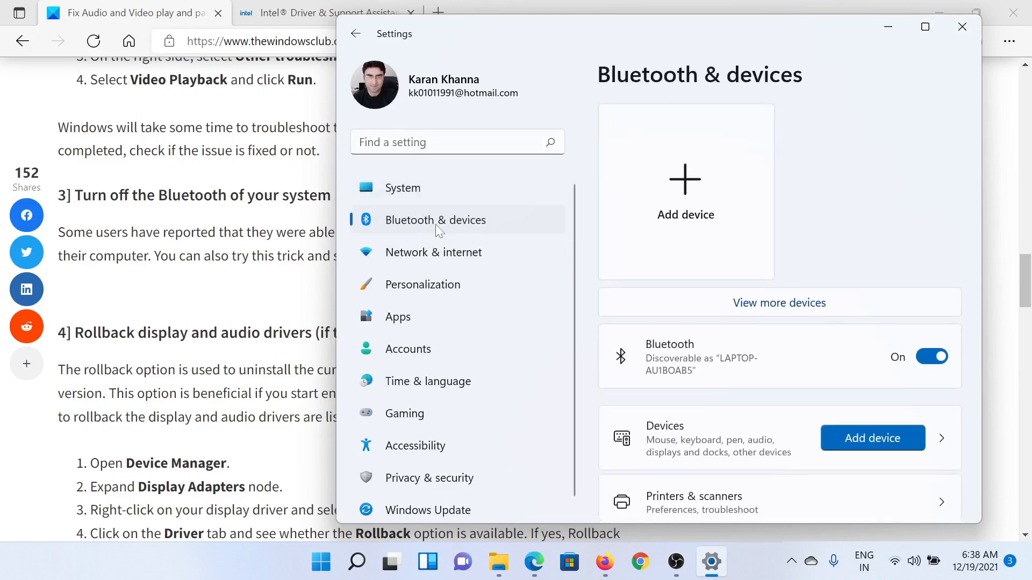
mouse_move(718, 356)
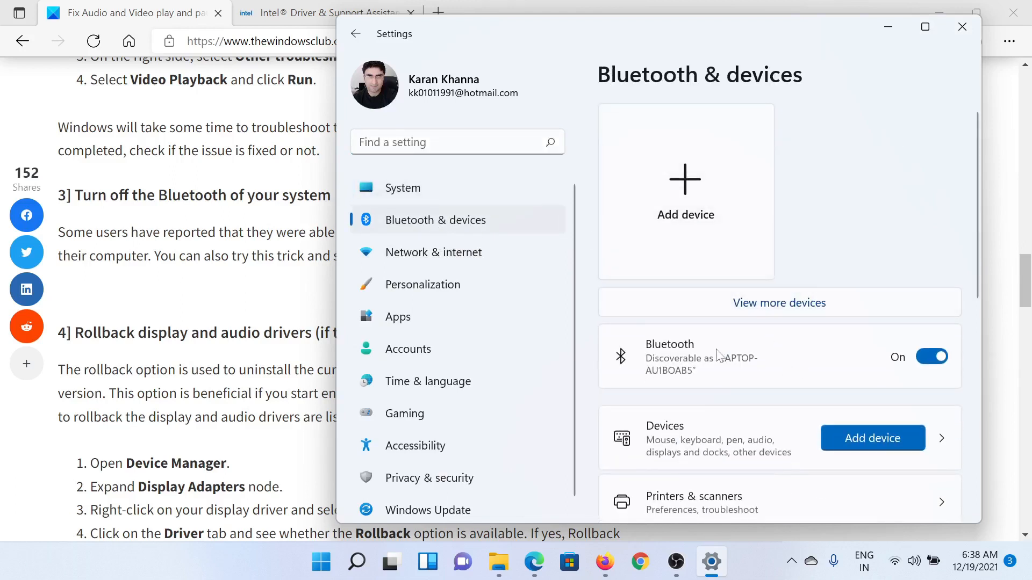
left_click(932, 355)
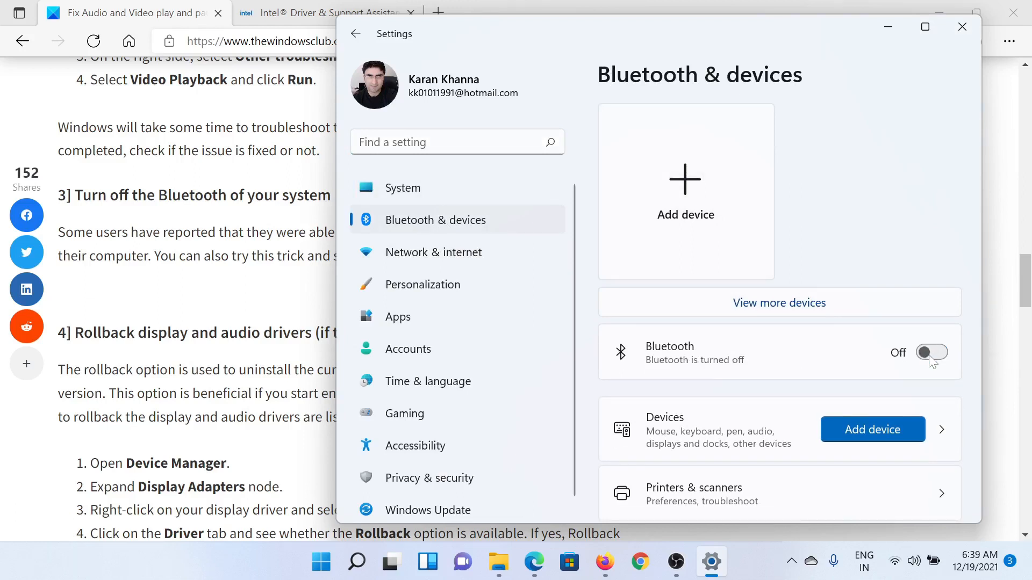
left_click(931, 352)
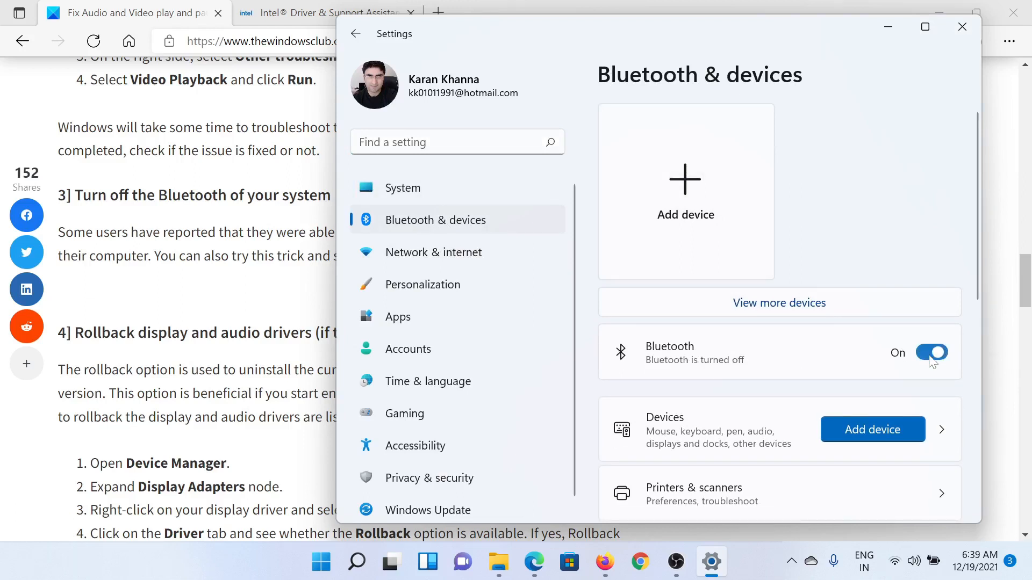
left_click(931, 356)
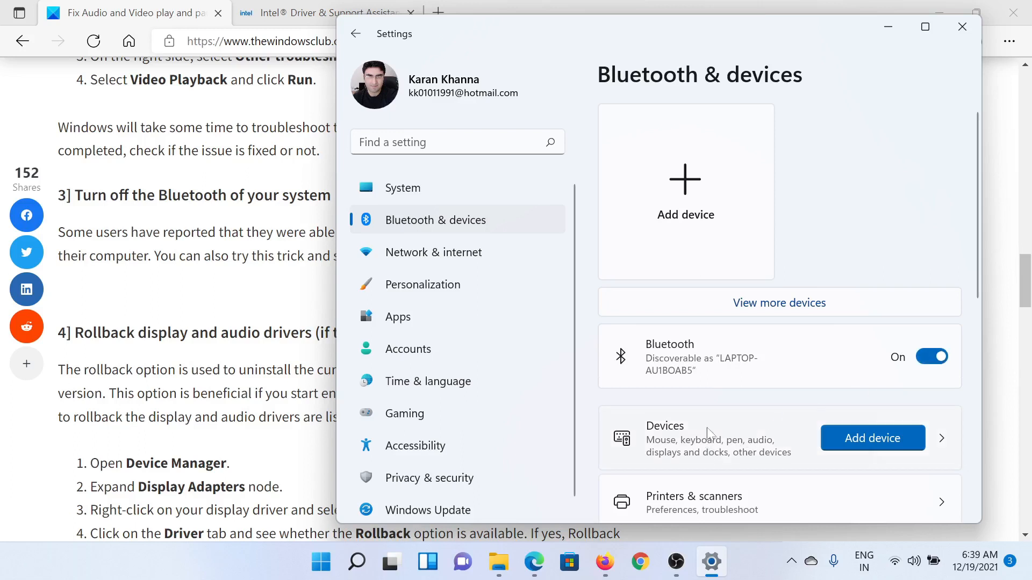
mouse_move(756, 433)
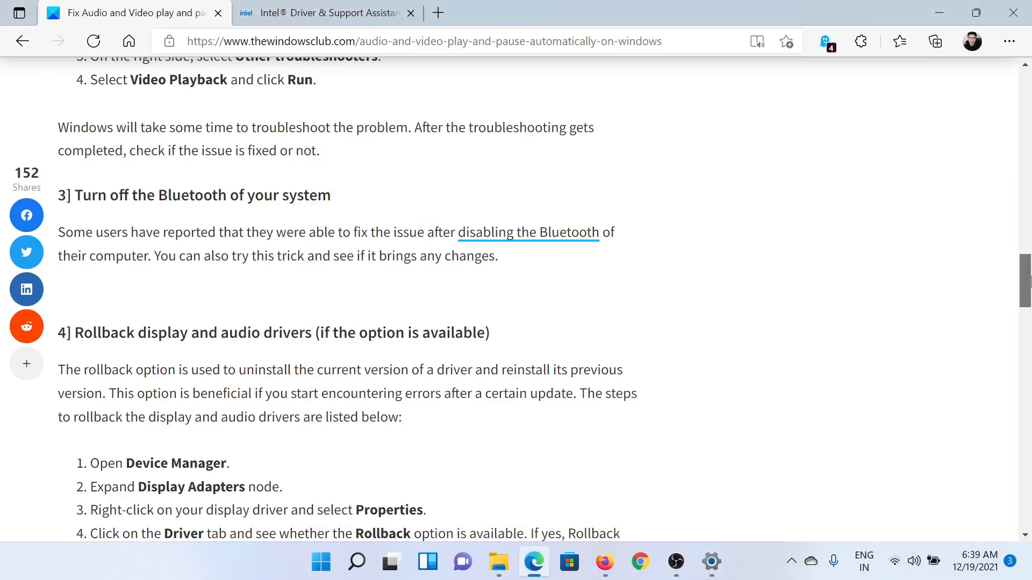
scroll("up", 3)
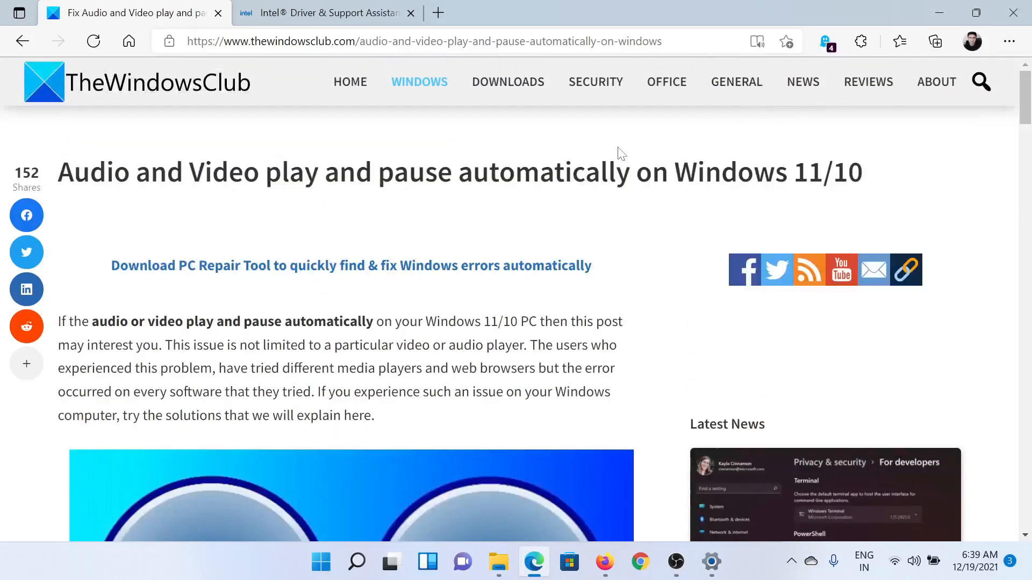